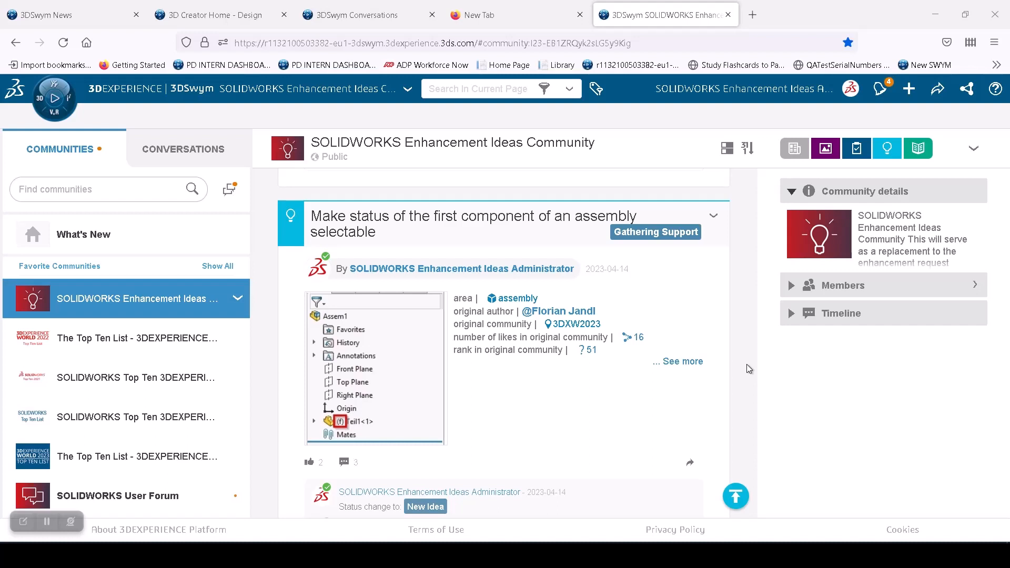
mouse_move(707, 246)
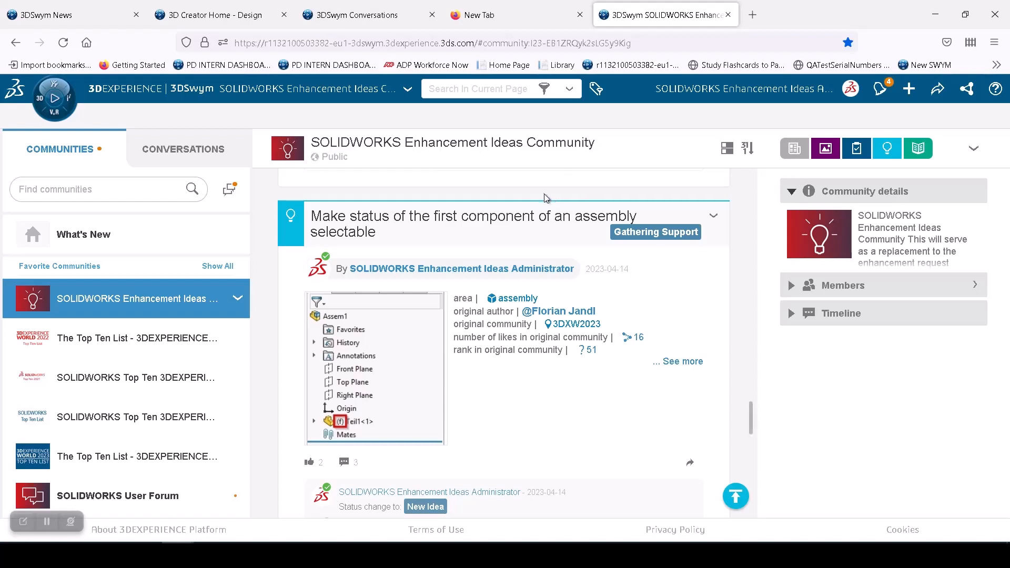
- Read the 3DSwym idea on first-component status, then create new assembly Assem3 in SOLIDWORKS
left_click(472, 223)
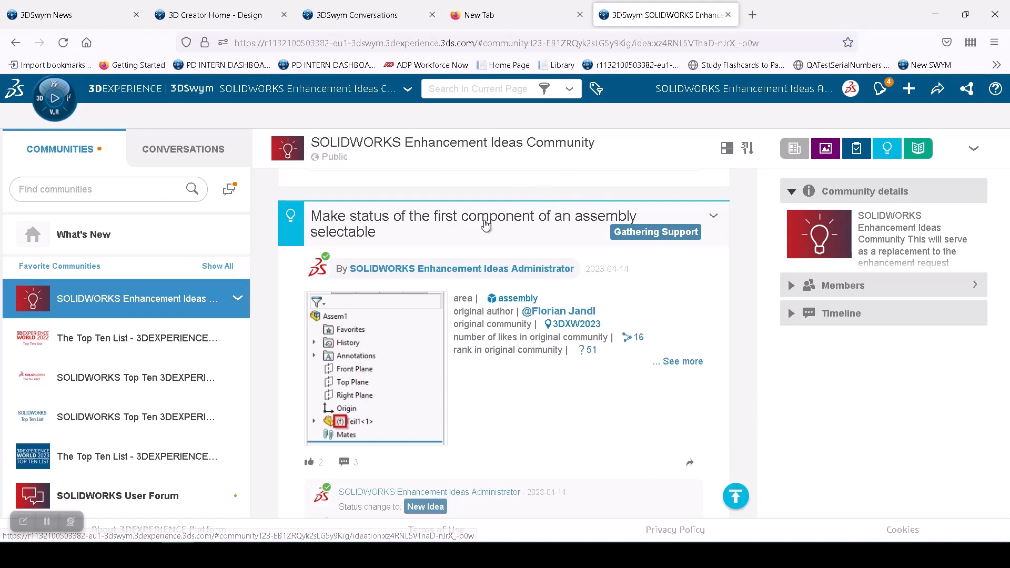
left_click(472, 216)
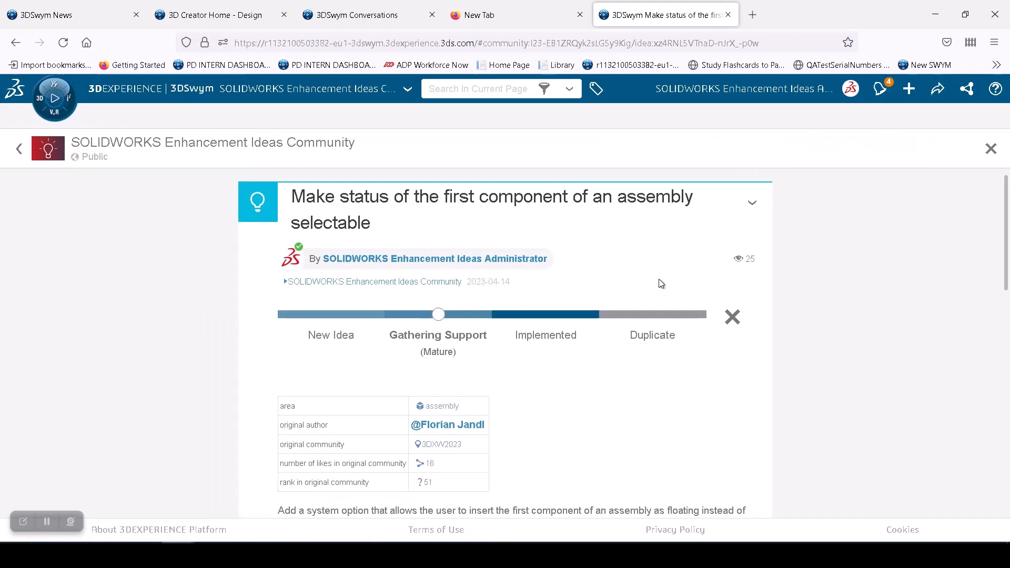
mouse_move(637, 249)
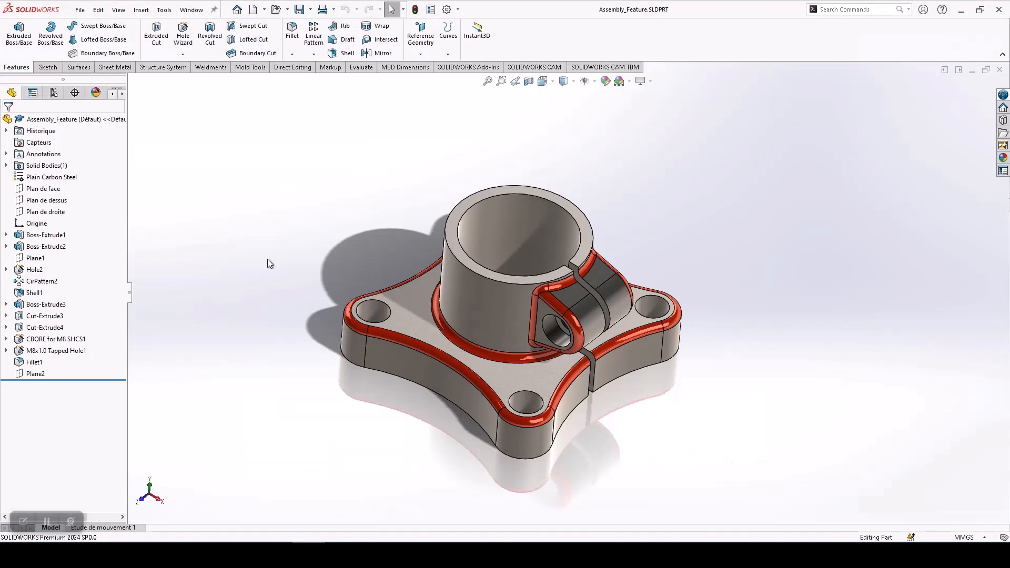
left_click(80, 9)
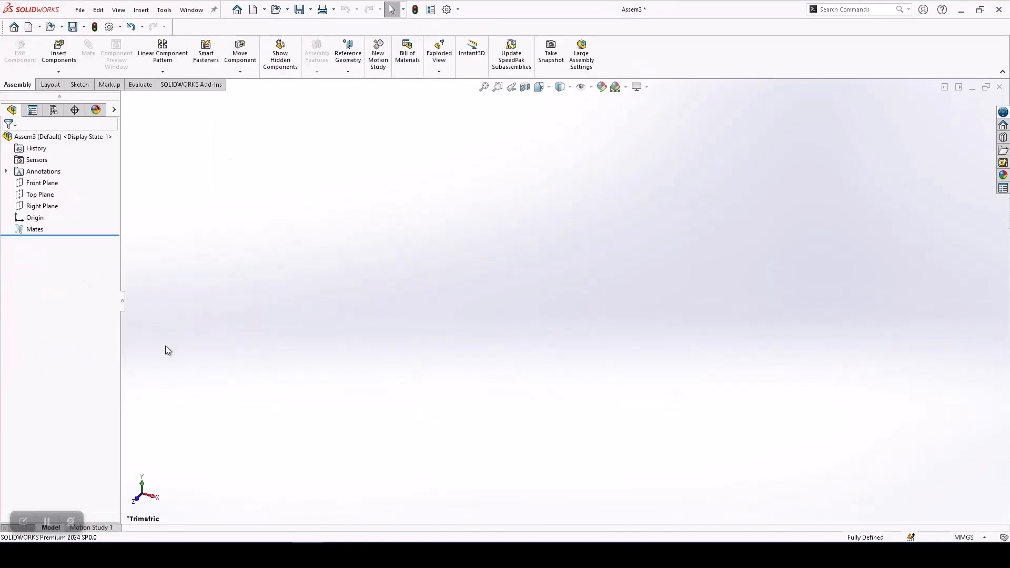
- Launch Begin Assembly to insert the open Assembly_Feature part as a floating component
left_click(58, 53)
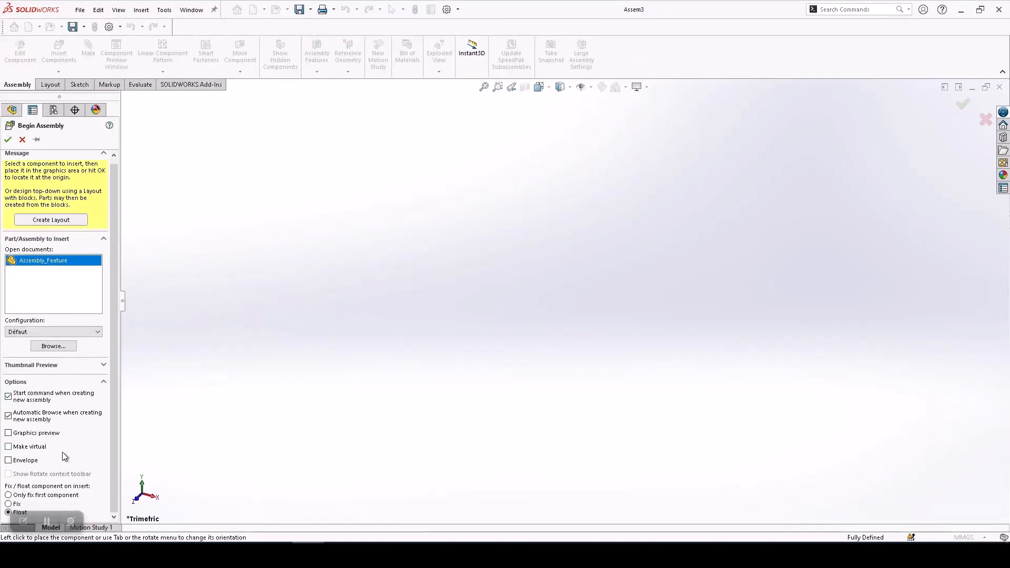
mouse_move(41, 513)
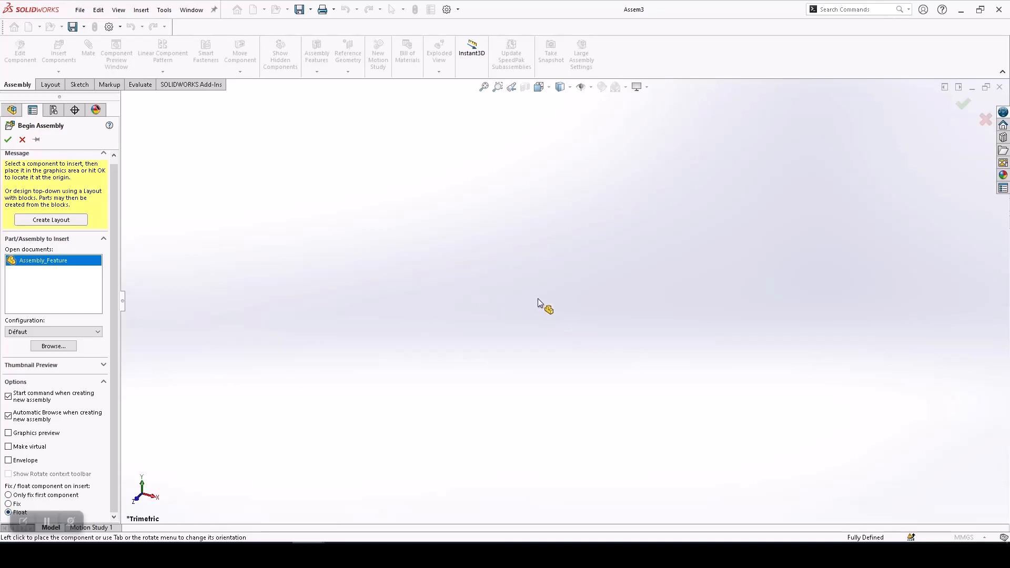
- Place Assembly_Feature in the graphics area so it appears as (-) Assembly_Feature<1>
left_click(540, 303)
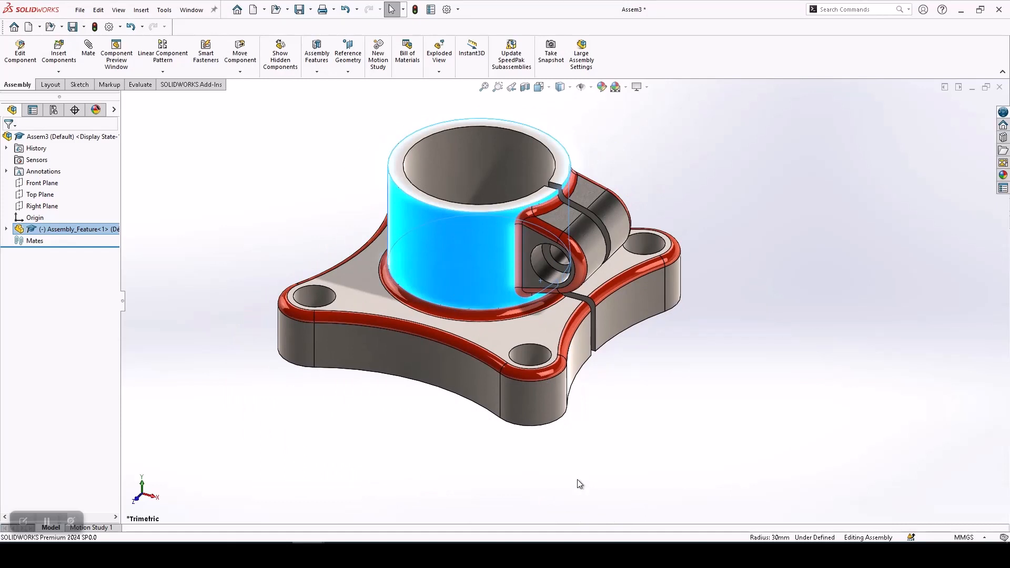
mouse_move(370, 487)
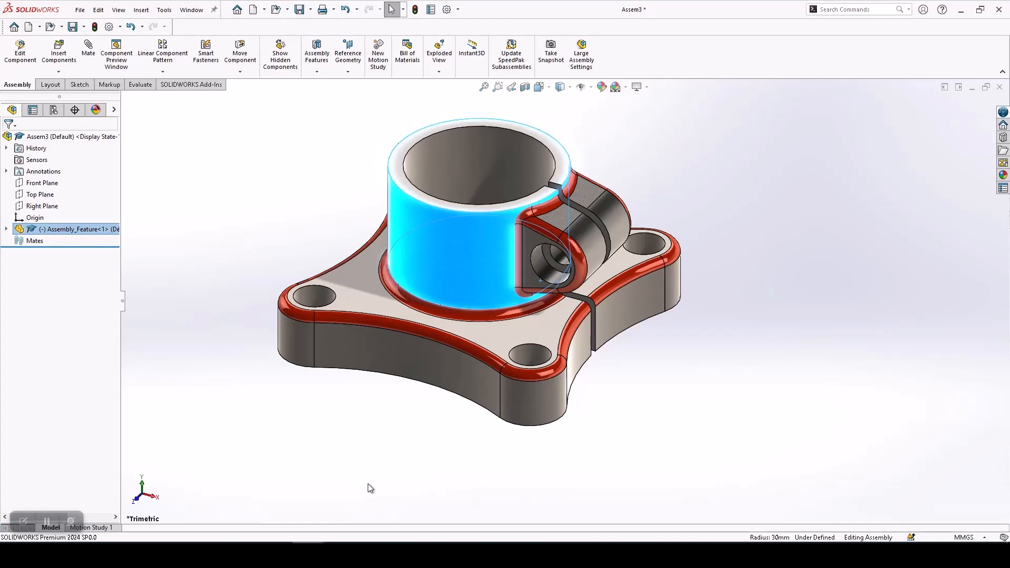